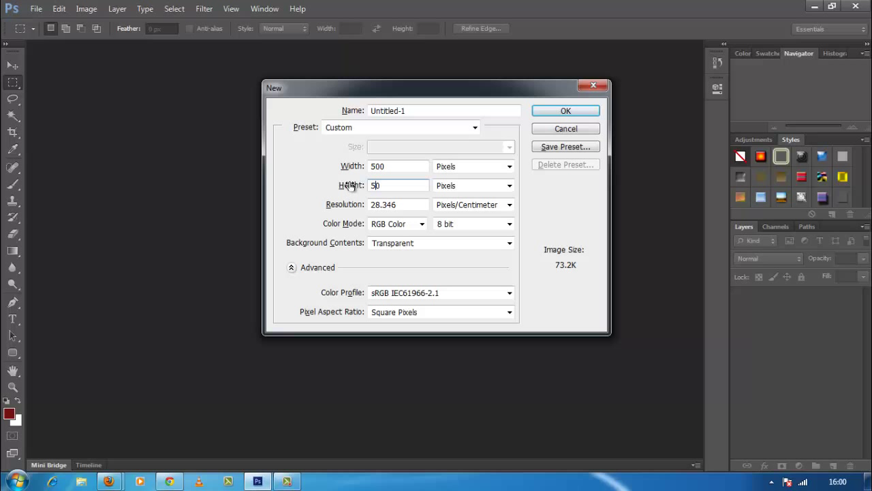
Set the new 500 × 500 px document's Background Contents to White
{"action": "left_click", "coordinate": [509, 243]}
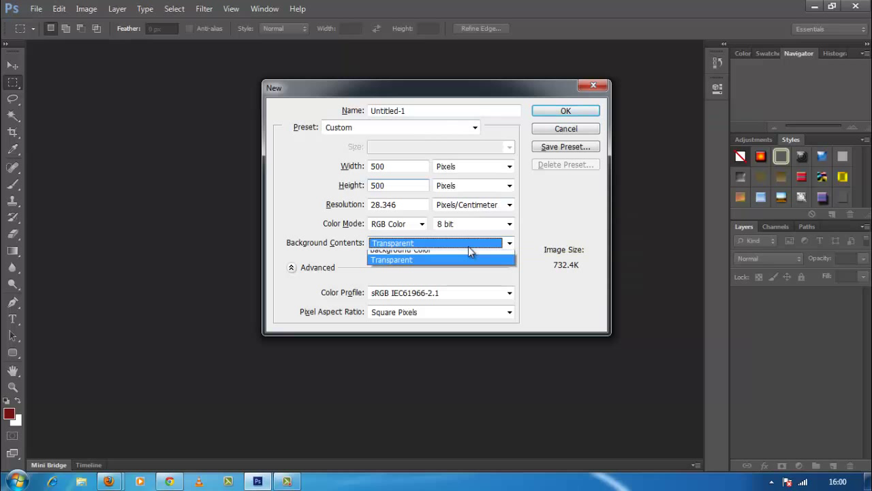
{"action": "left_click", "coordinate": [565, 111]}
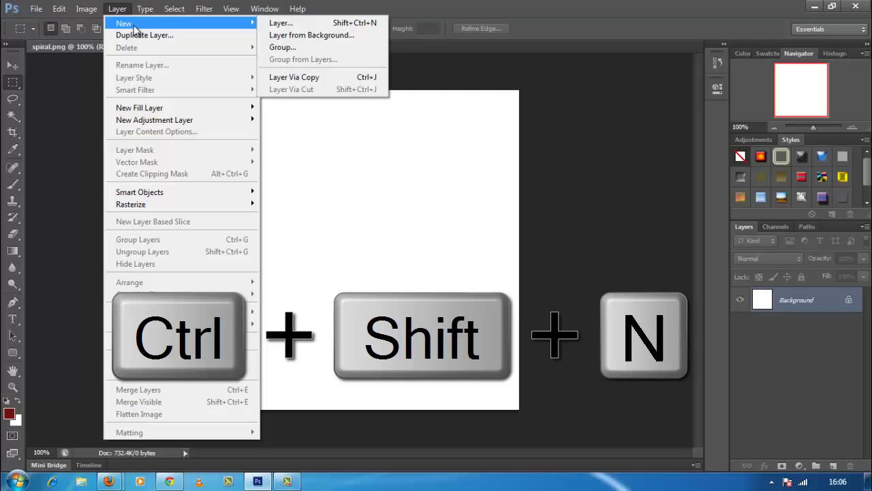
Create Layer 1, select the canvas's left half, and set the foreground colour to black
{"action": "left_click", "coordinate": [281, 22]}
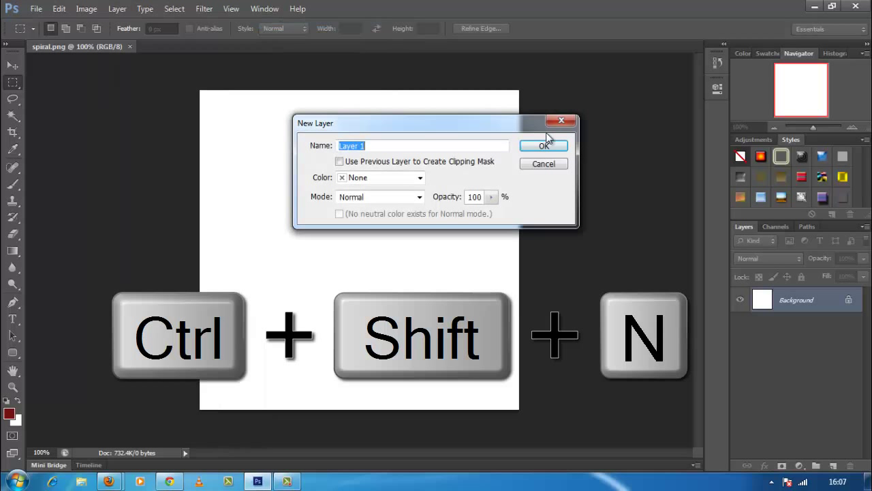
{"action": "left_click", "coordinate": [544, 145]}
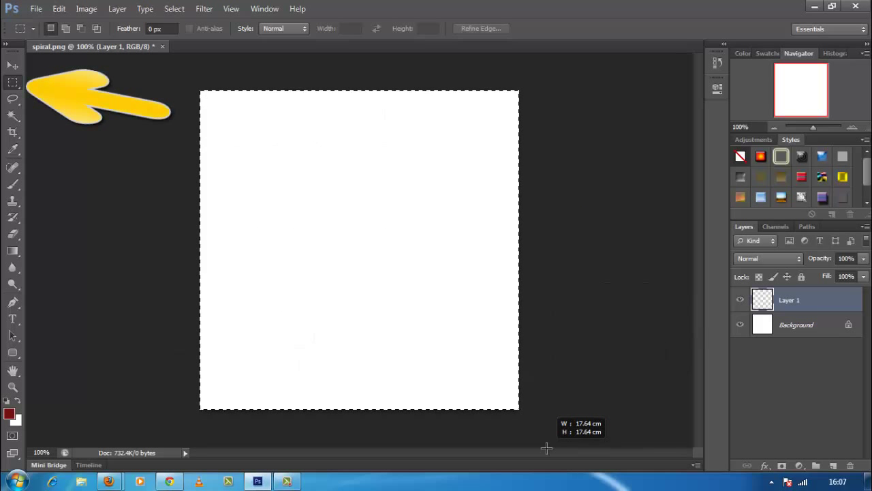
{"action": "left_click_drag", "start_coordinate": [343, 89], "coordinate": [343, 409]}
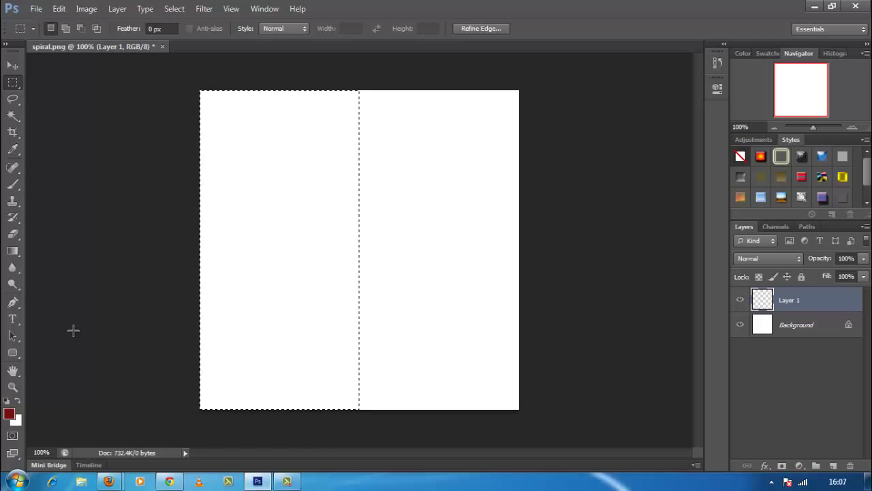
{"action": "left_click", "coordinate": [9, 413]}
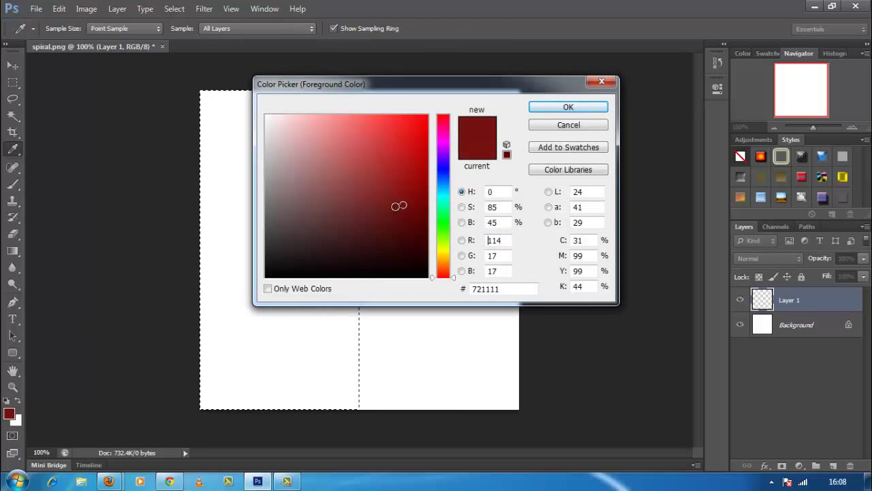
{"action": "left_click", "coordinate": [173, 8]}
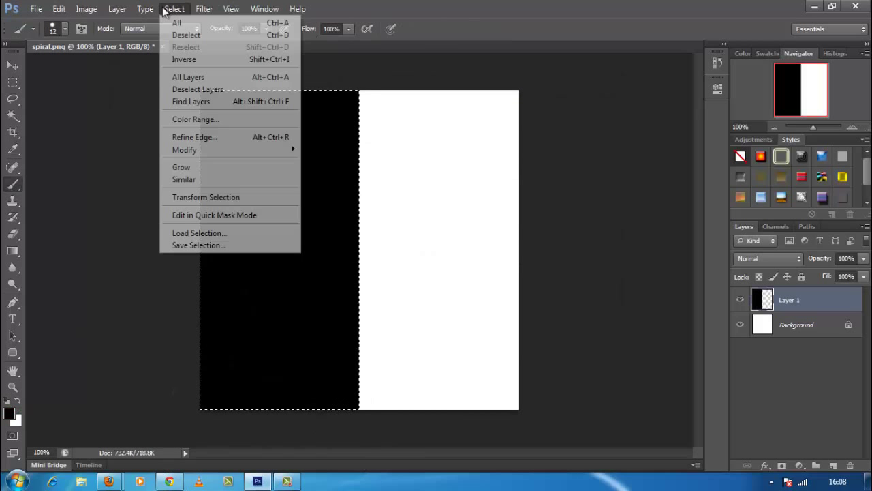
Deselect, then apply Twirl at 999° to Layer 1 twice
{"action": "left_click", "coordinate": [204, 8]}
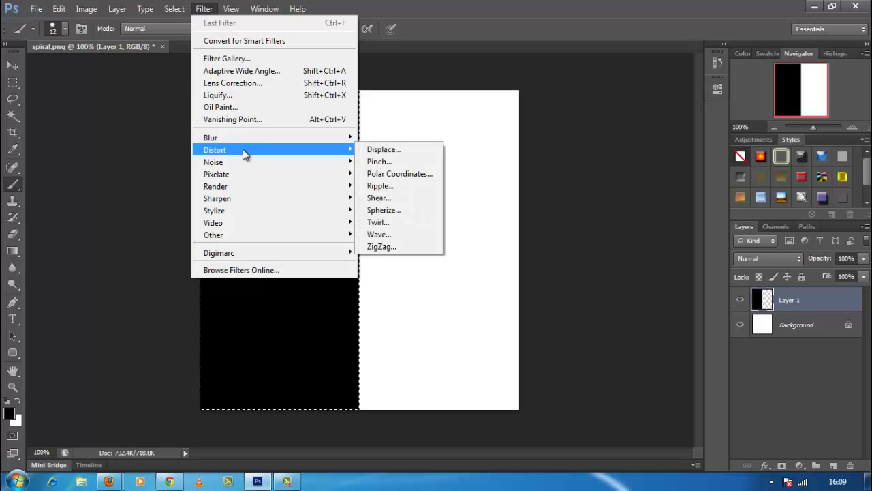
{"action": "mouse_move", "coordinate": [387, 222]}
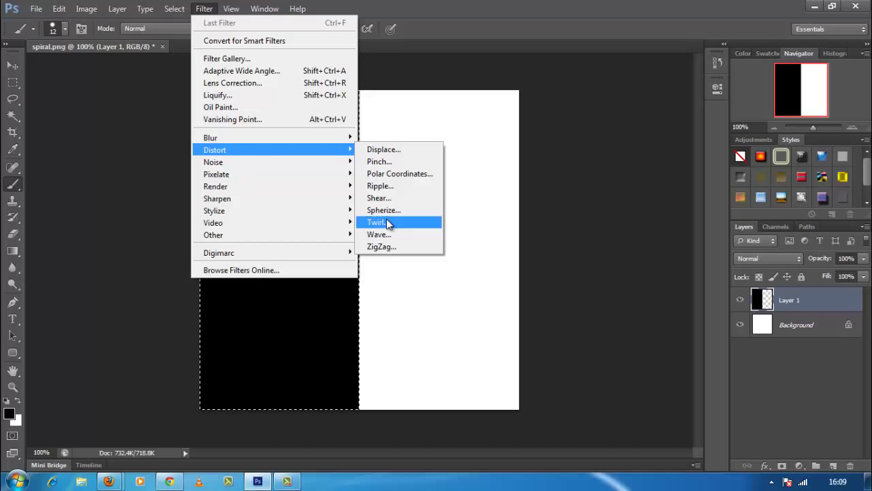
{"action": "left_click", "coordinate": [376, 222]}
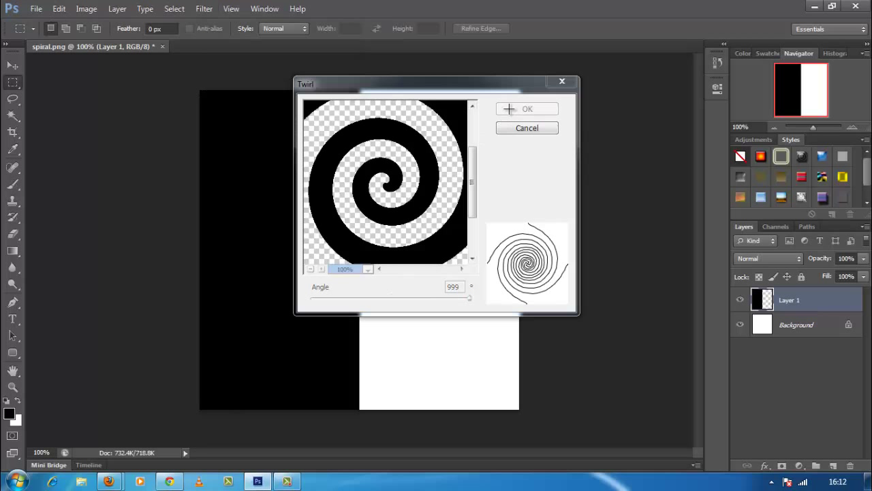
{"action": "left_click", "coordinate": [526, 109]}
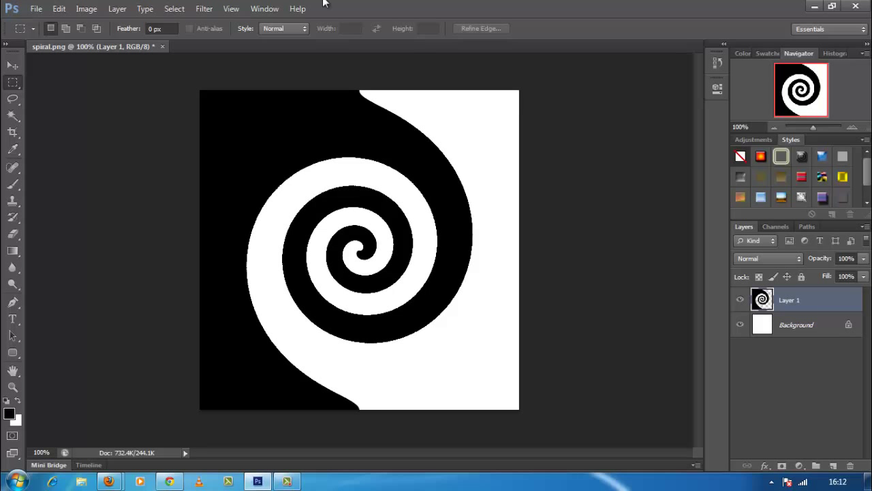
{"action": "left_click", "coordinate": [204, 8]}
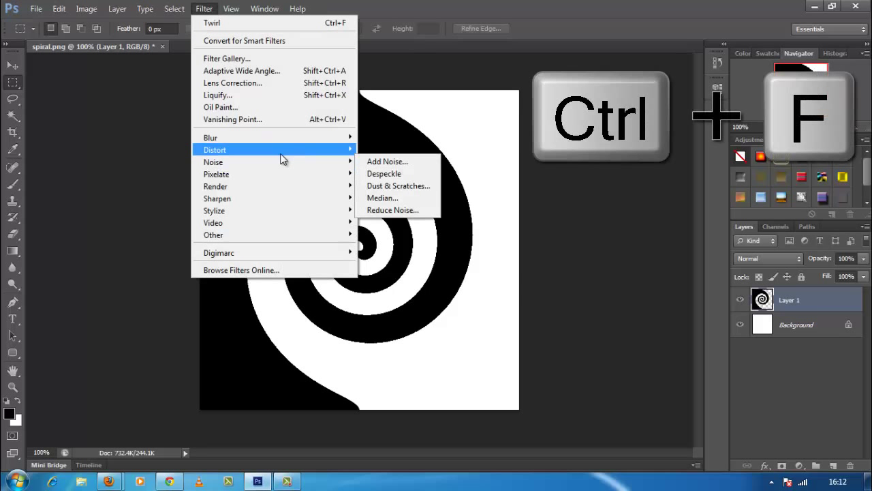
{"action": "left_click", "coordinate": [211, 22]}
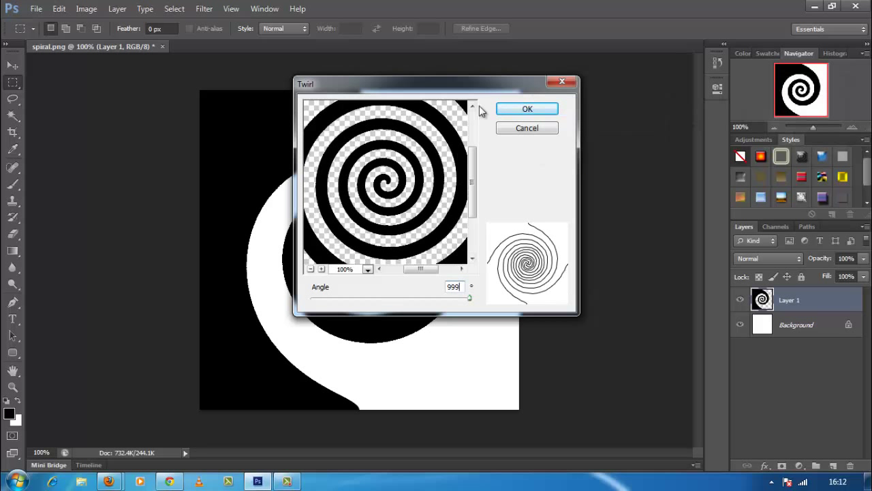
{"action": "left_click", "coordinate": [527, 108]}
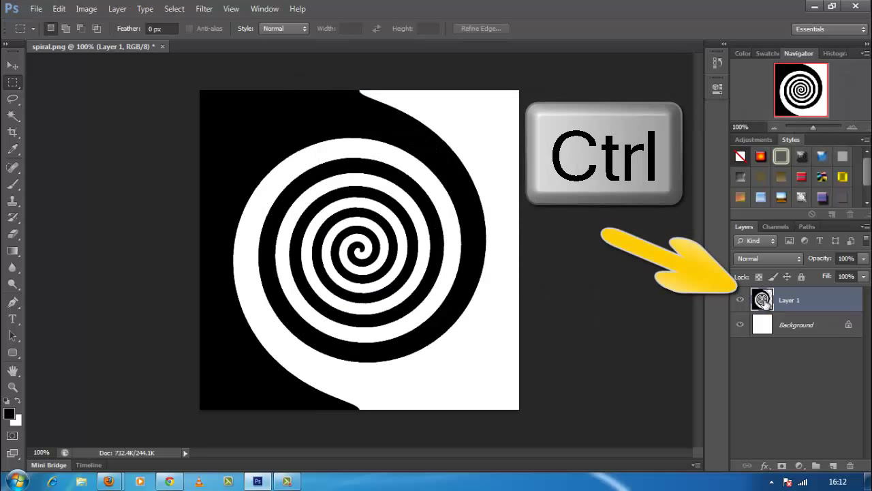
Load Layer 1's black spiral as a selection and show the Paths panel
{"action": "left_click", "coordinate": [762, 300]}
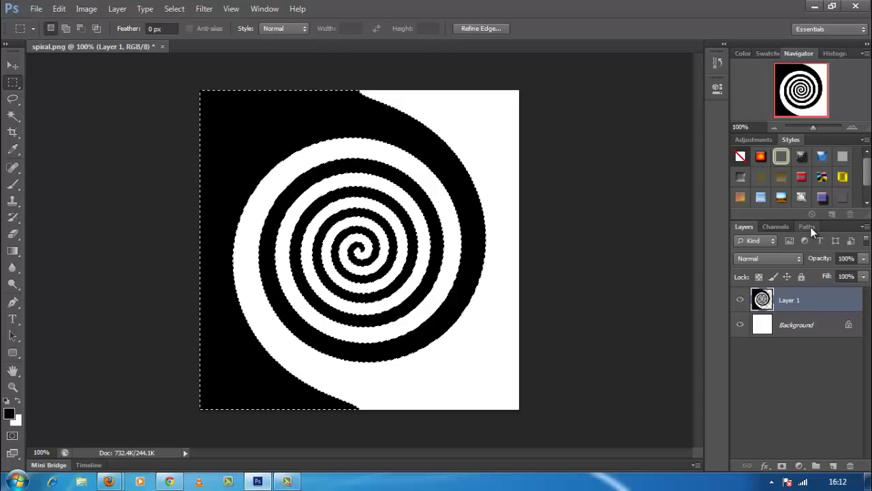
{"action": "left_click", "coordinate": [807, 226]}
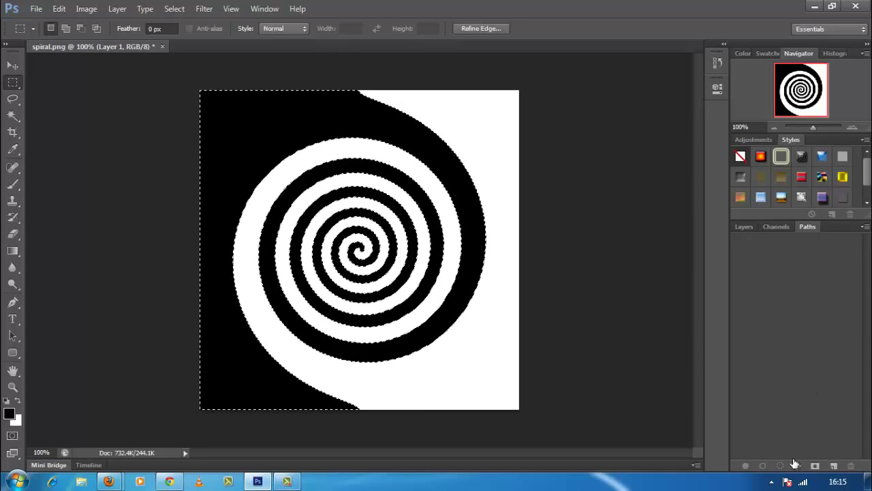
{"action": "mouse_move", "coordinate": [794, 466]}
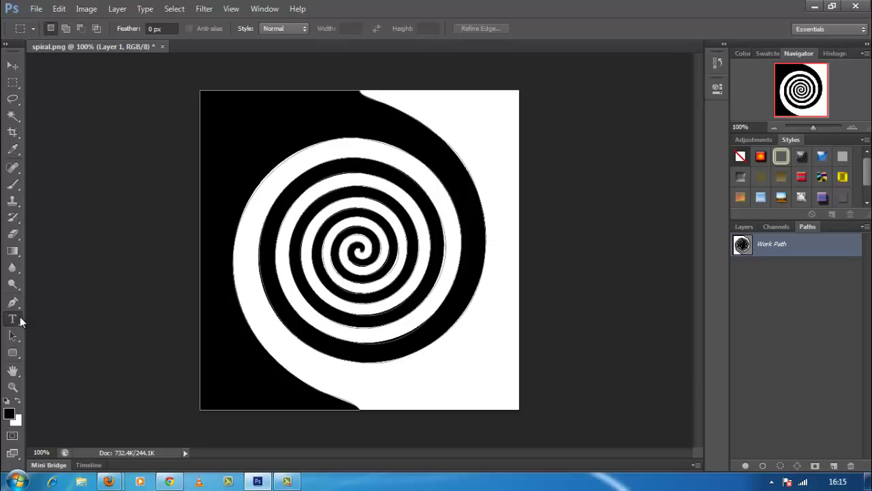
Add red 'Welcome to Techstic.com' path text, hide Layer 1, and add a Pattern Fill layer
{"action": "left_click", "coordinate": [12, 319]}
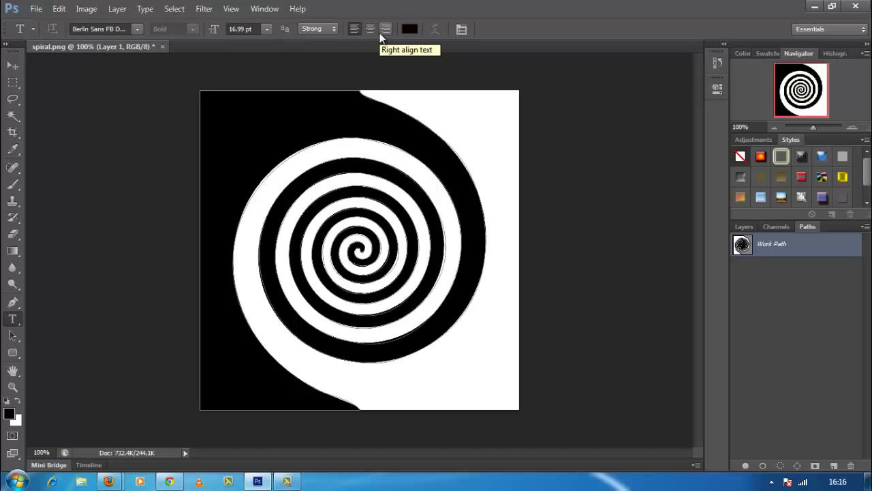
{"action": "mouse_move", "coordinate": [407, 32]}
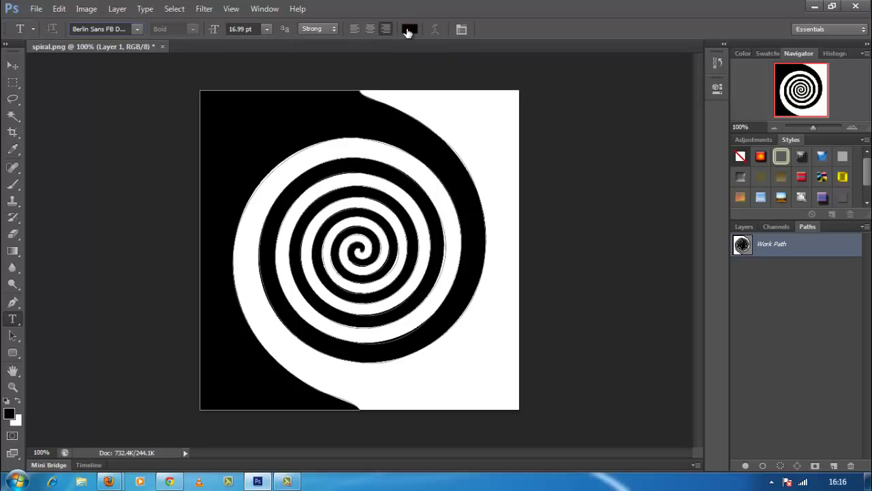
{"action": "left_click", "coordinate": [409, 29]}
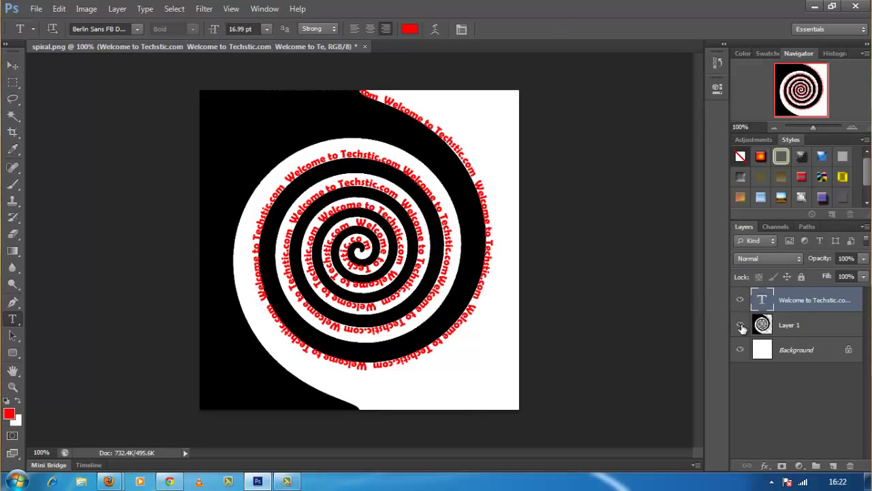
{"action": "left_click", "coordinate": [740, 325]}
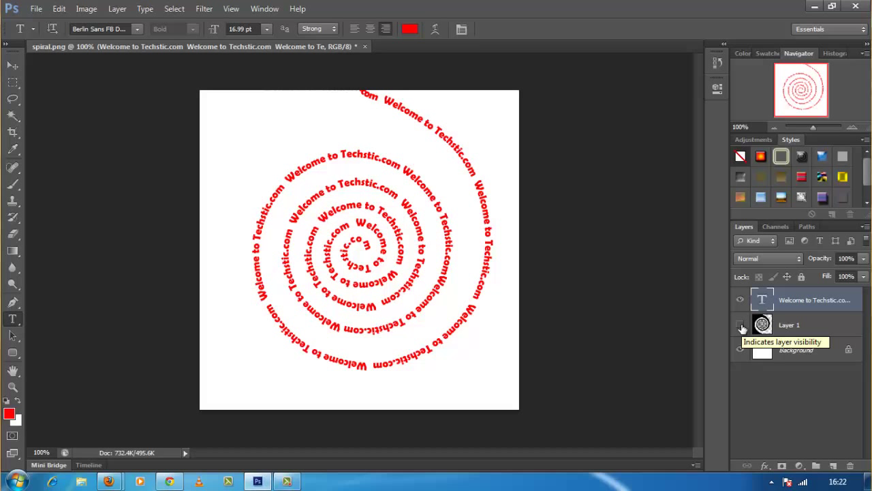
{"action": "left_click", "coordinate": [740, 324]}
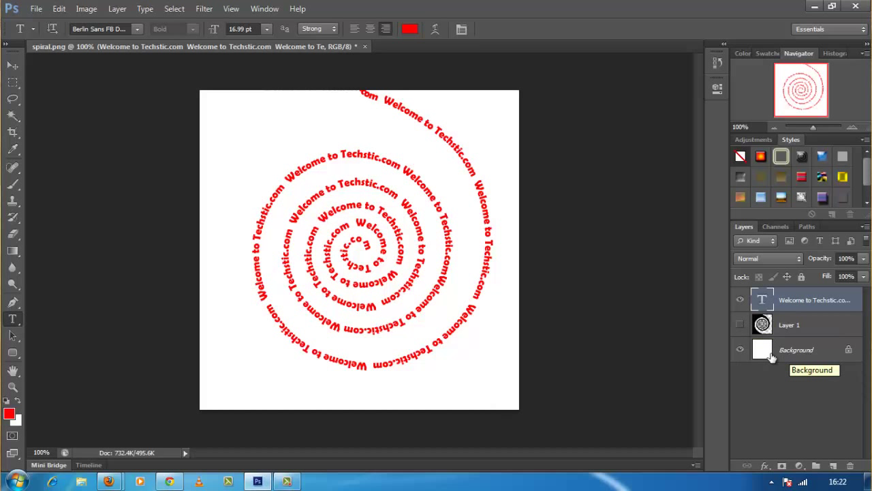
{"action": "left_click", "coordinate": [116, 8]}
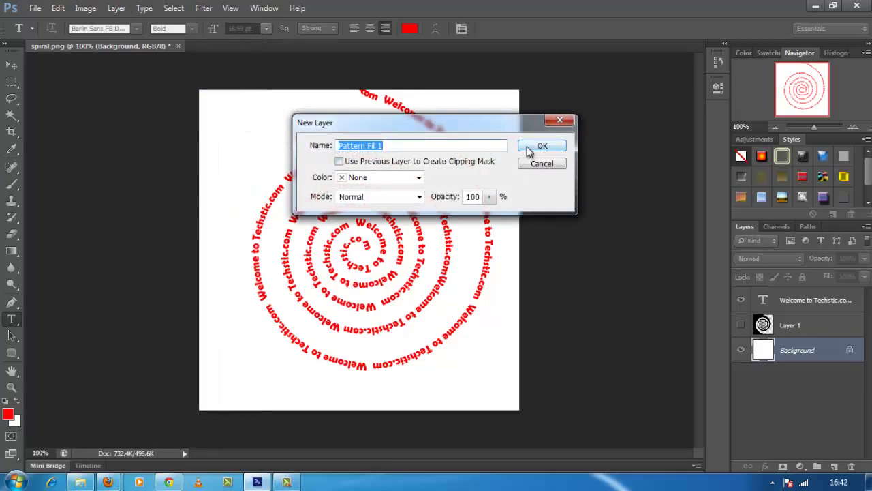
{"action": "left_click", "coordinate": [542, 145]}
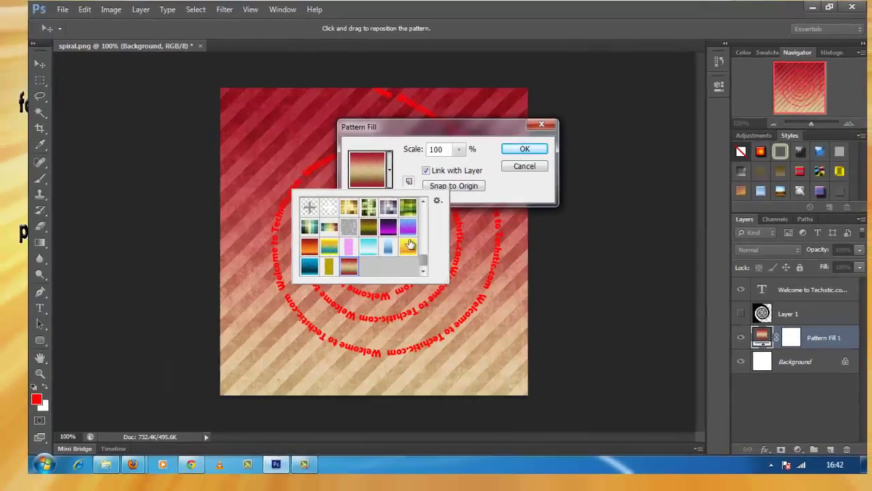